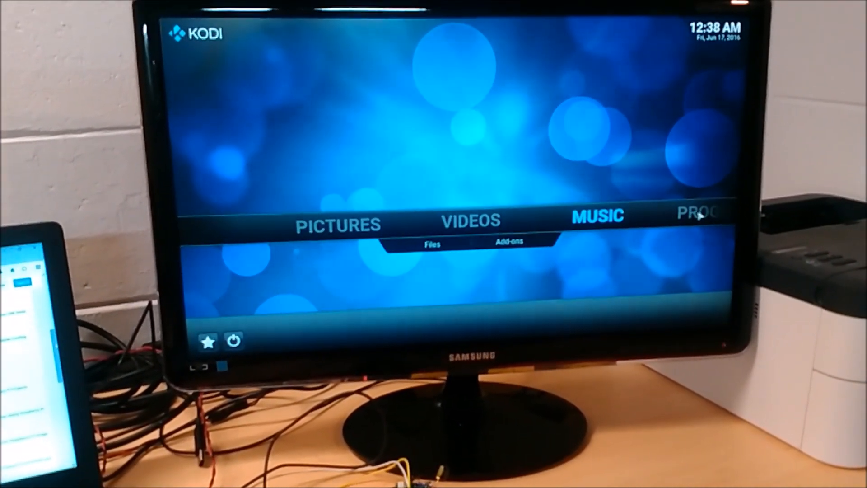
key(right)
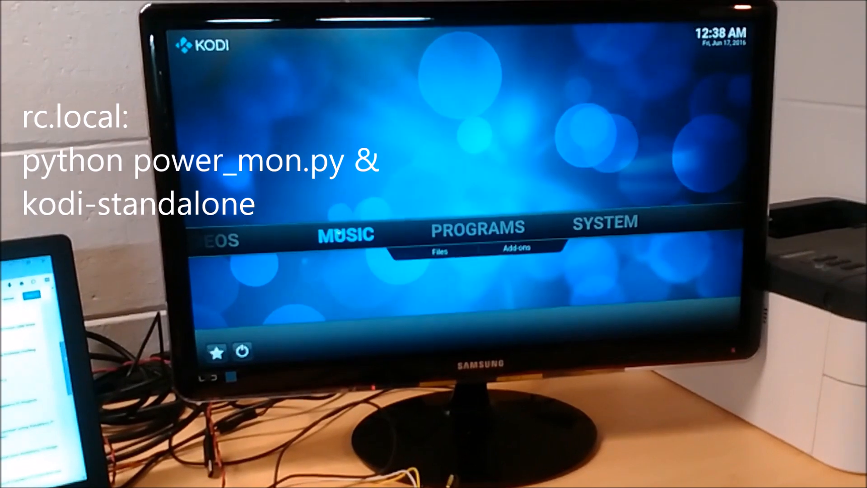
scroll(left, 3)
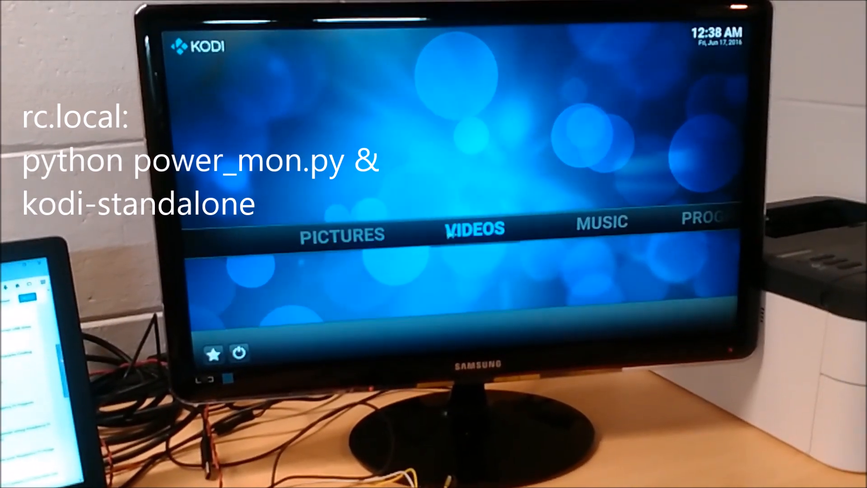